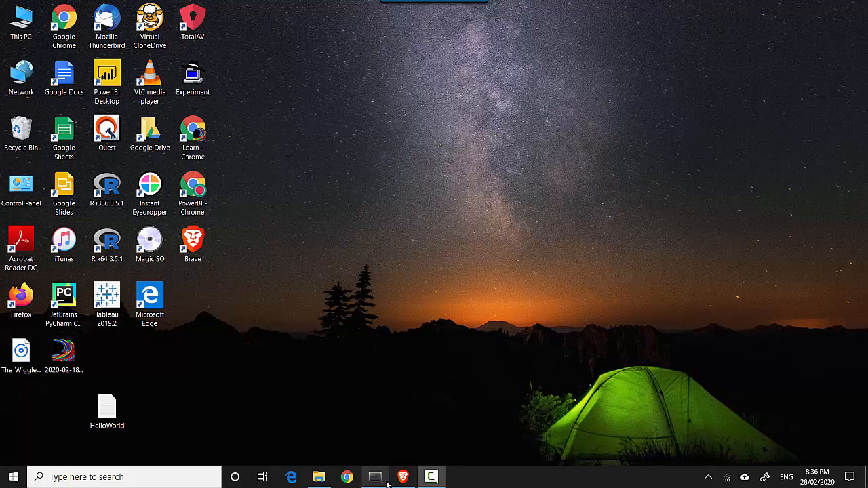
Return to the browser showing the notebook and re-run the pandas import and Titanic read_csv cell.
left_click(402, 477)
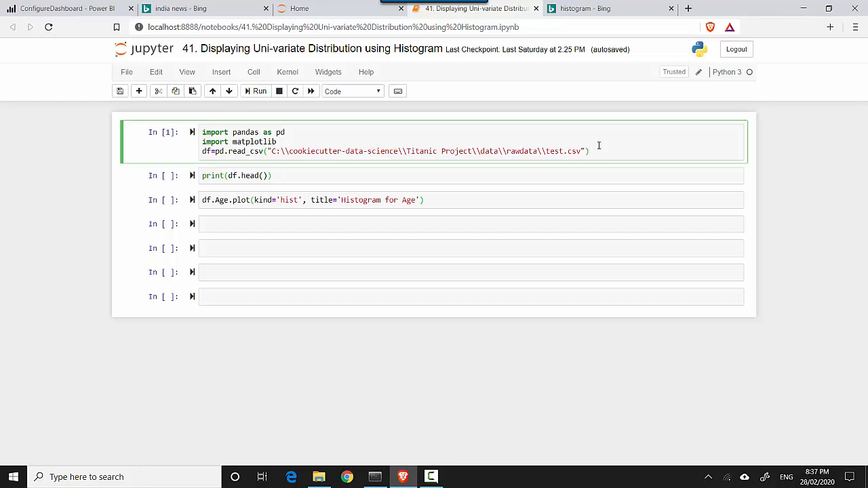
mouse_move(576, 135)
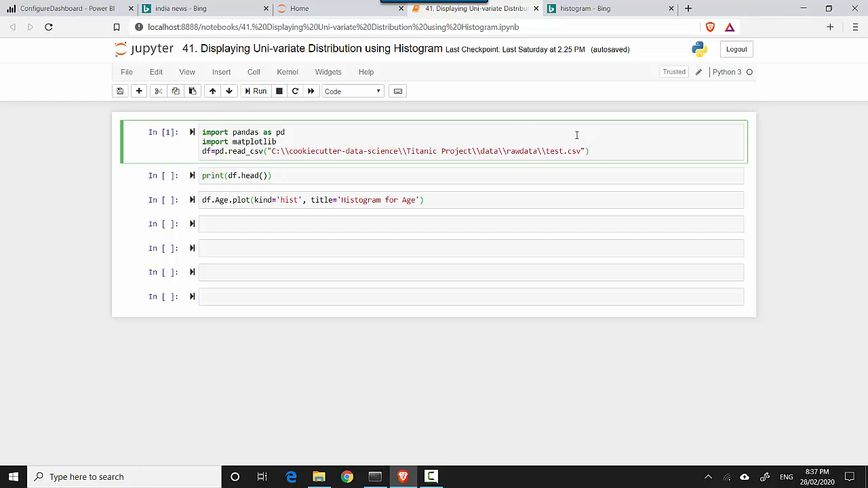
mouse_move(615, 145)
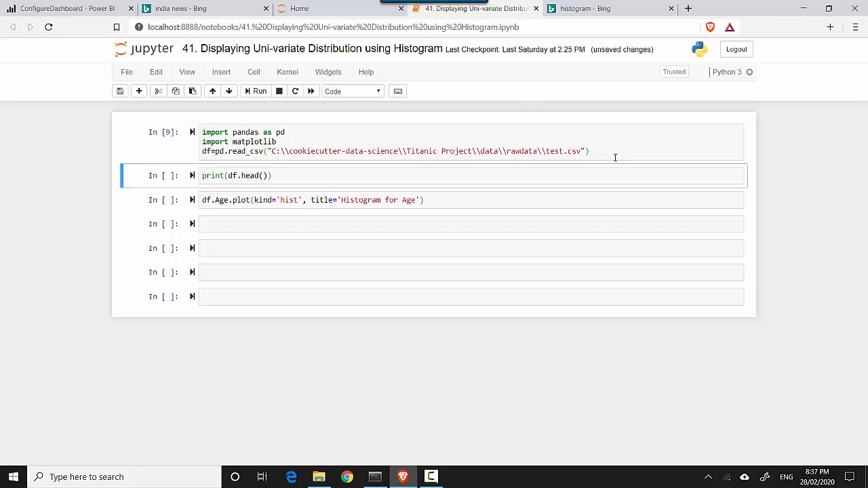
mouse_move(423, 167)
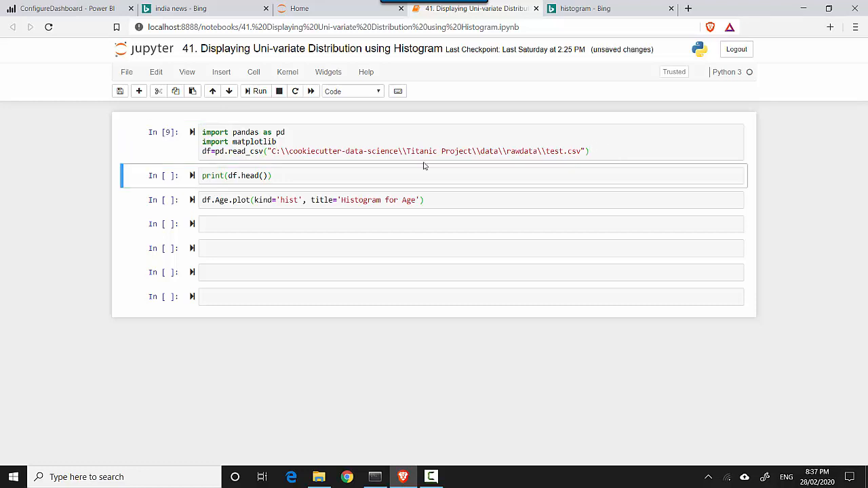
Run the print(df.head()) cell to show the first five Titanic passenger rows.
left_click(275, 151)
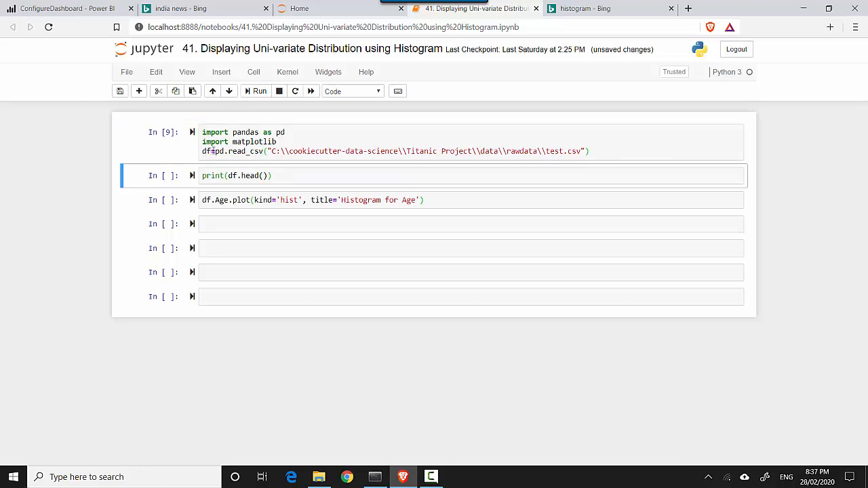
left_click(284, 176)
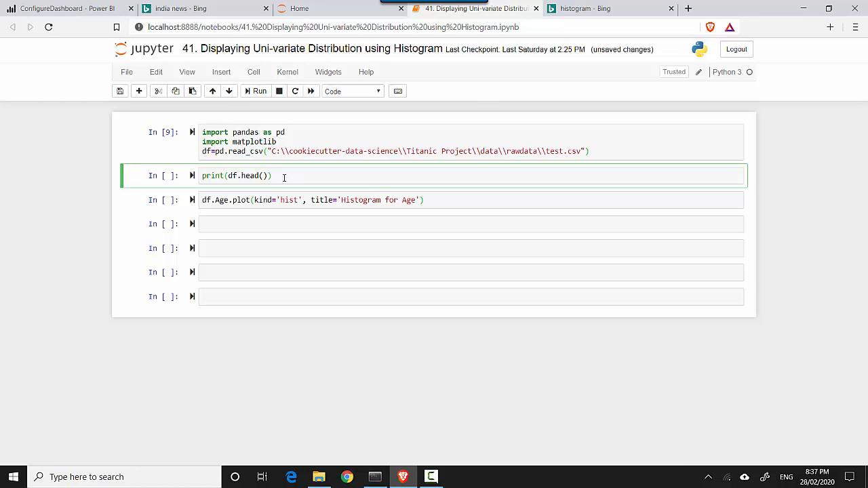
left_click(259, 91)
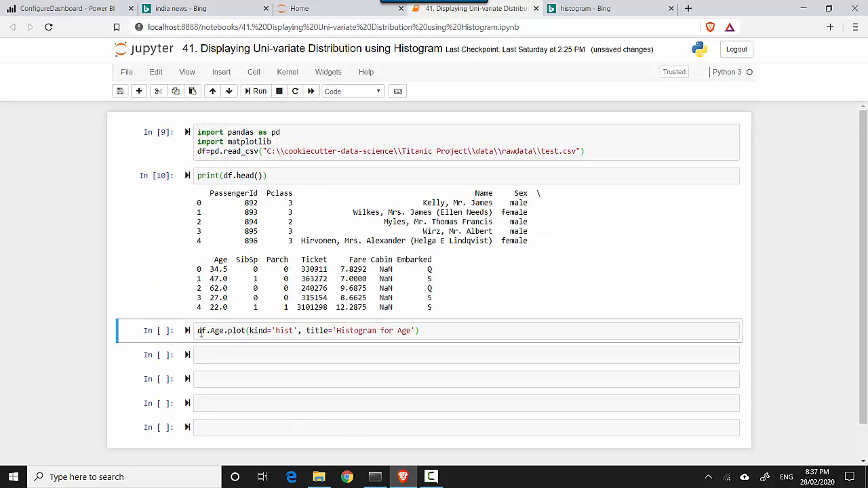
Run the df.Age.plot cell and scroll down to see the 'Histogram for Age' bar plot.
left_click(241, 330)
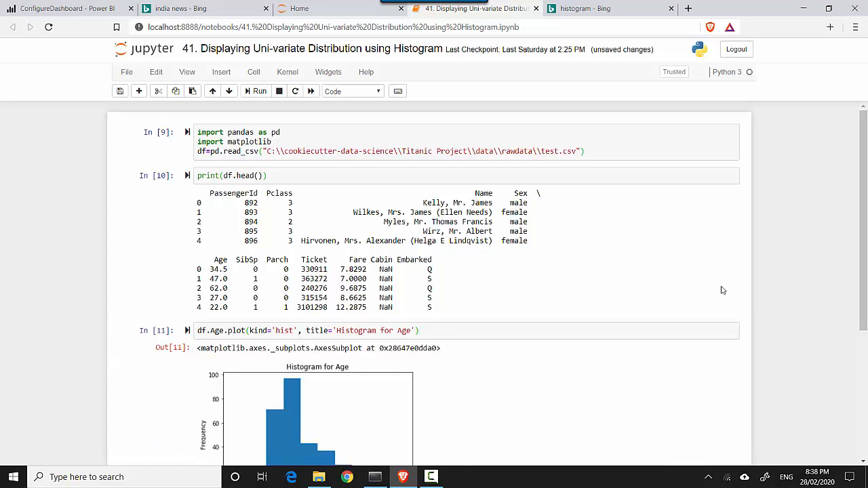
scroll("down", 3)
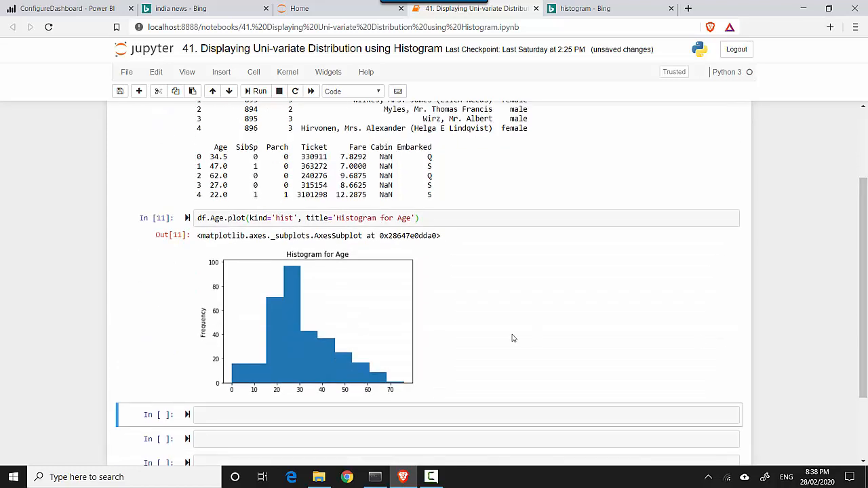
mouse_move(316, 321)
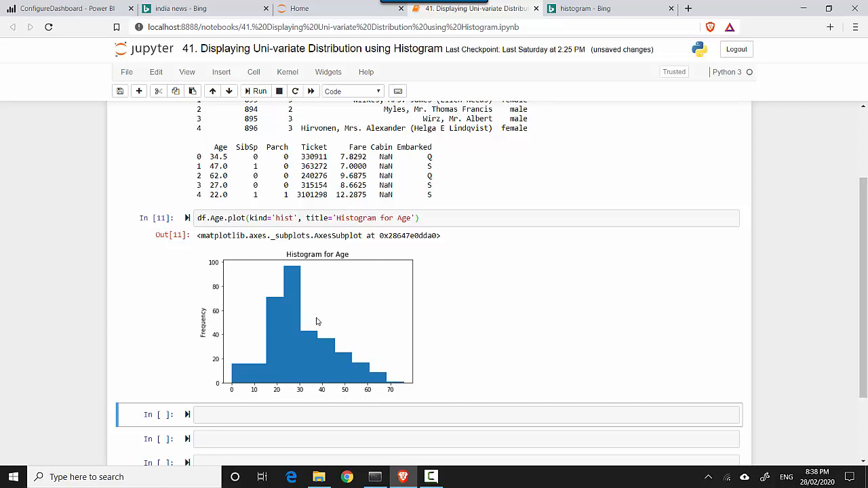
mouse_move(239, 378)
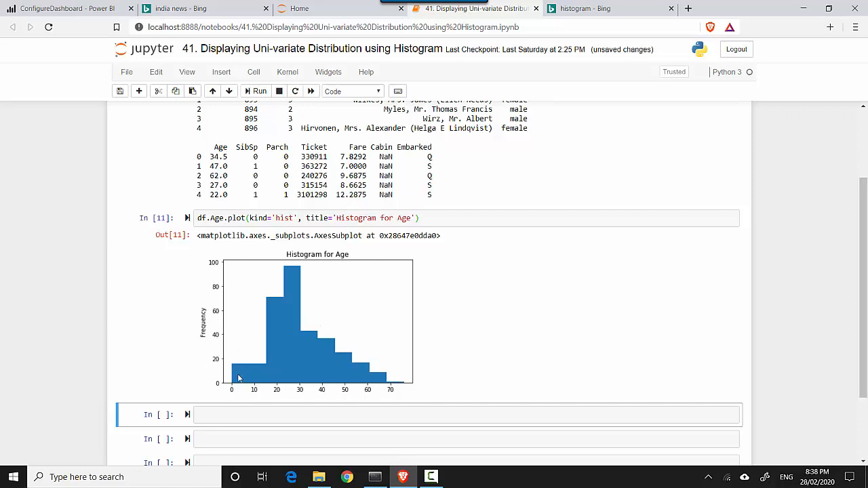
mouse_move(230, 376)
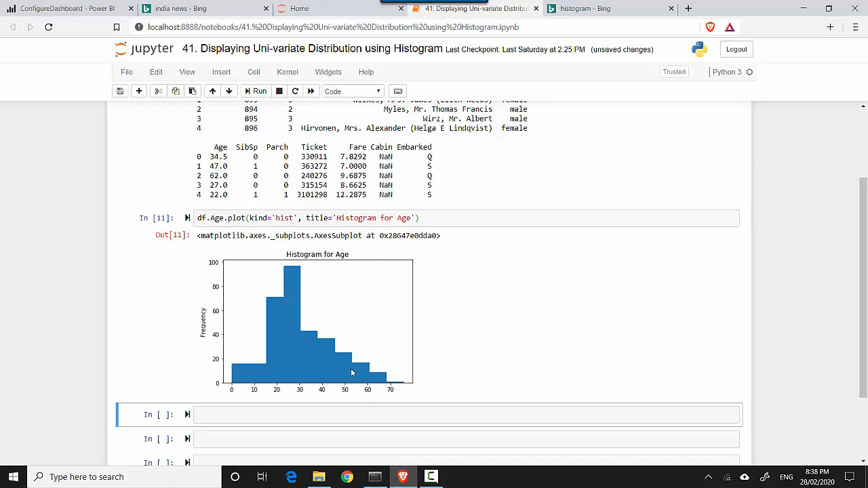
mouse_move(307, 336)
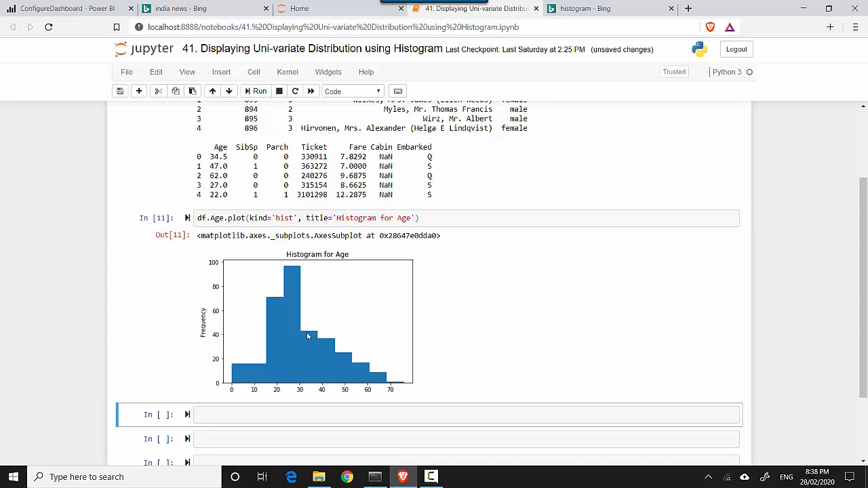